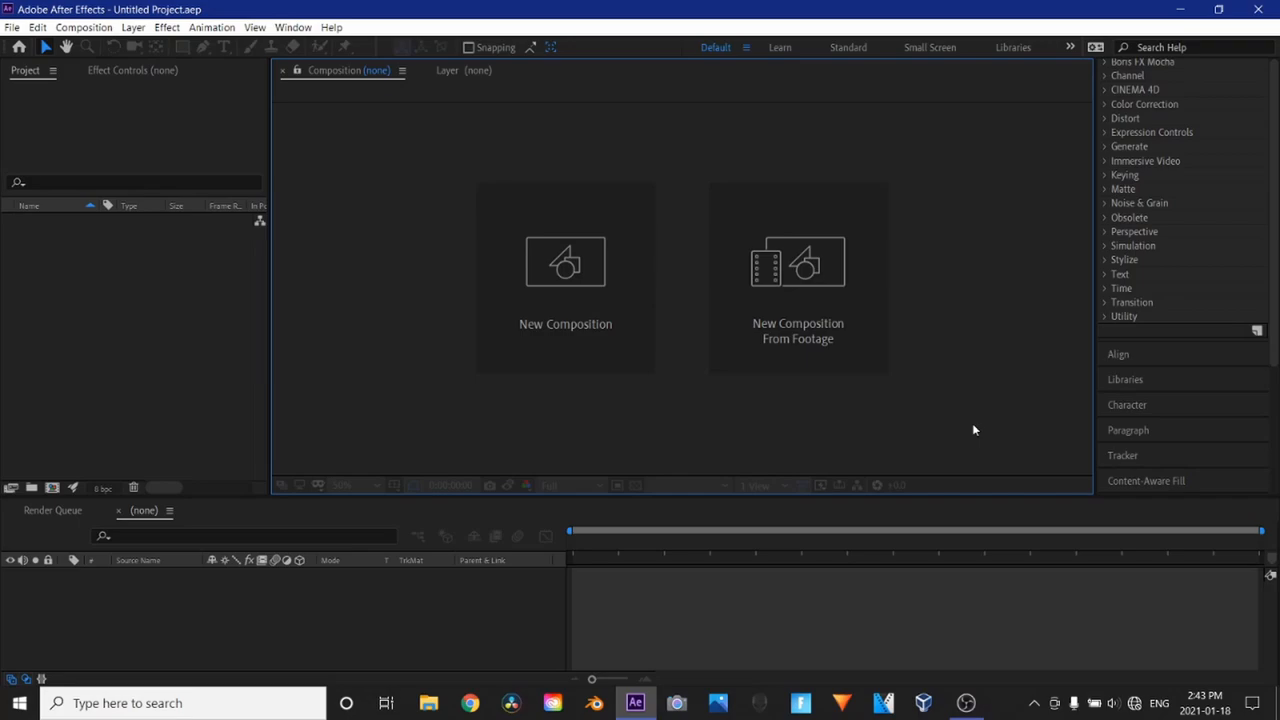
mouse_move(860, 306)
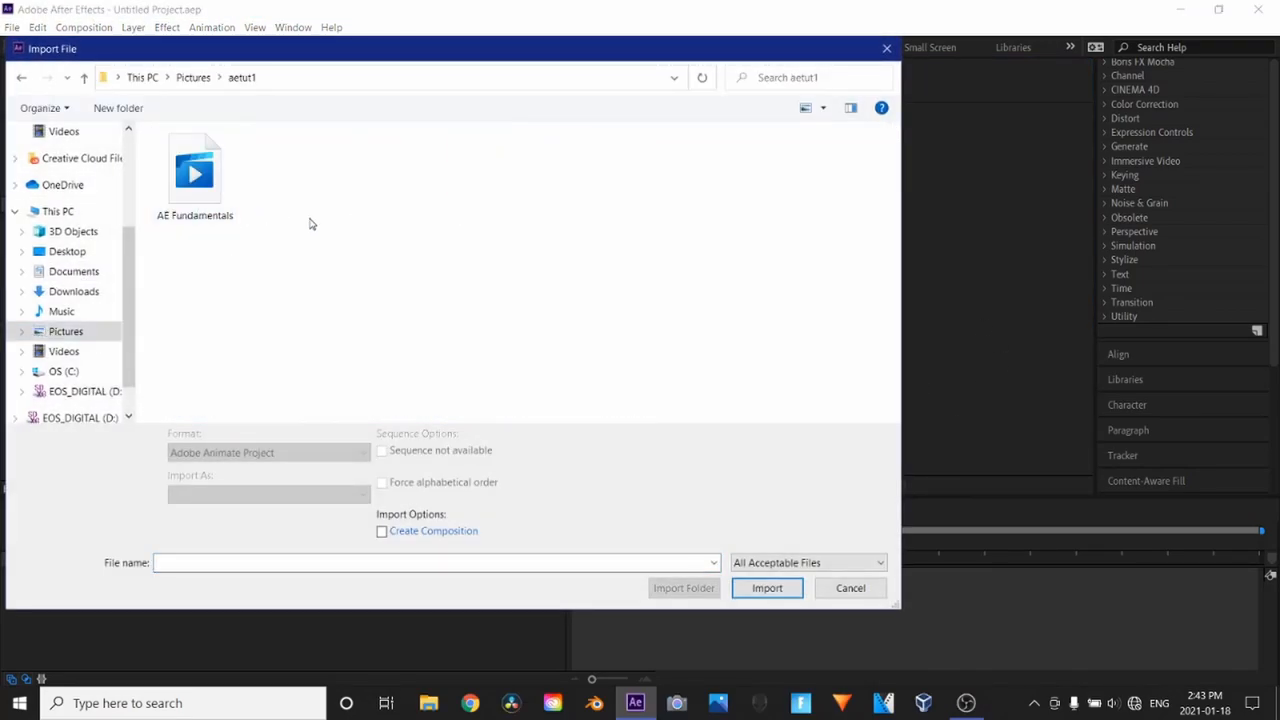
Select the AE Fundamentals file in the aetut1 Pictures folder for import
click(768, 588)
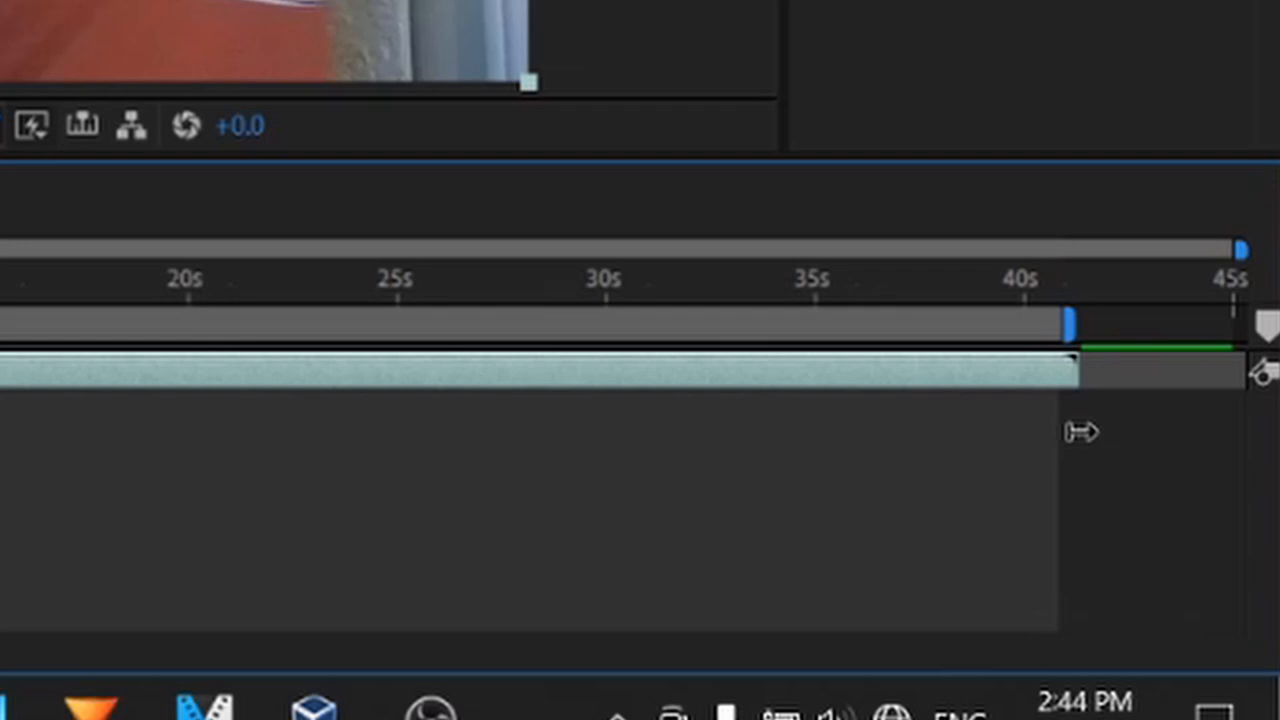
Drag the work area end bracket left so it ends before the webcam footage does
drag(1076, 322, 356, 322)
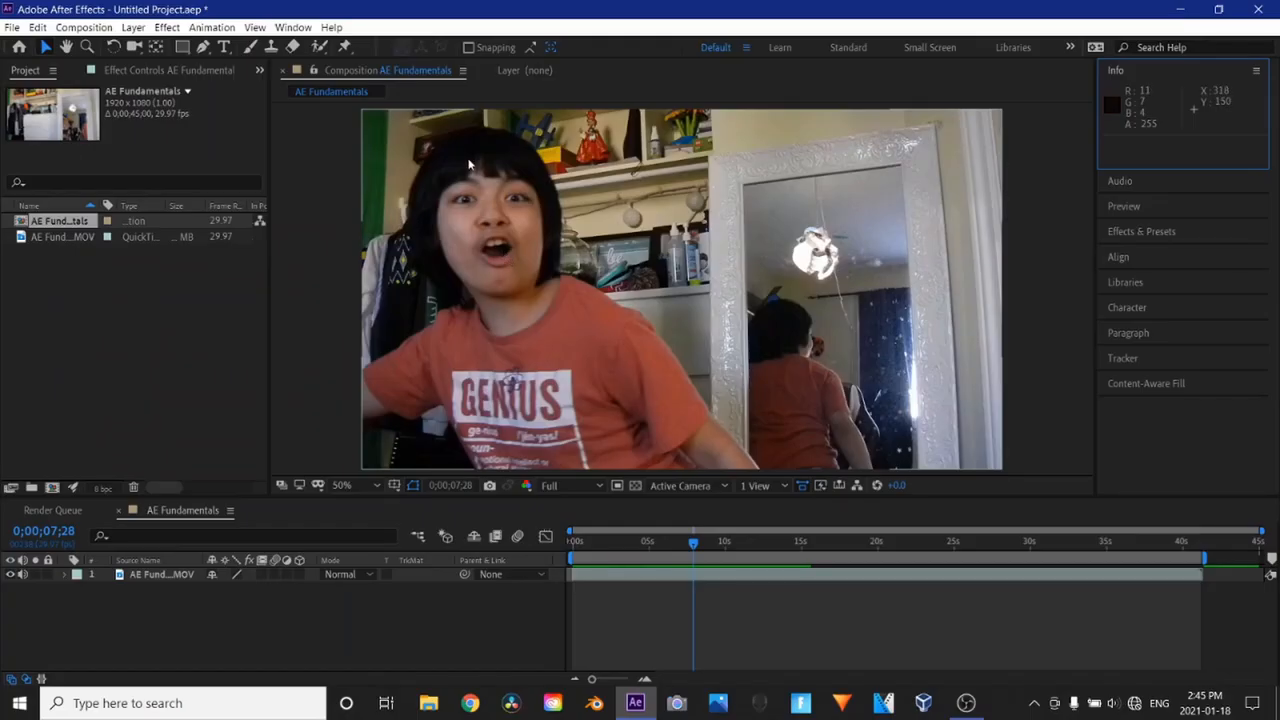
mouse_move(472, 152)
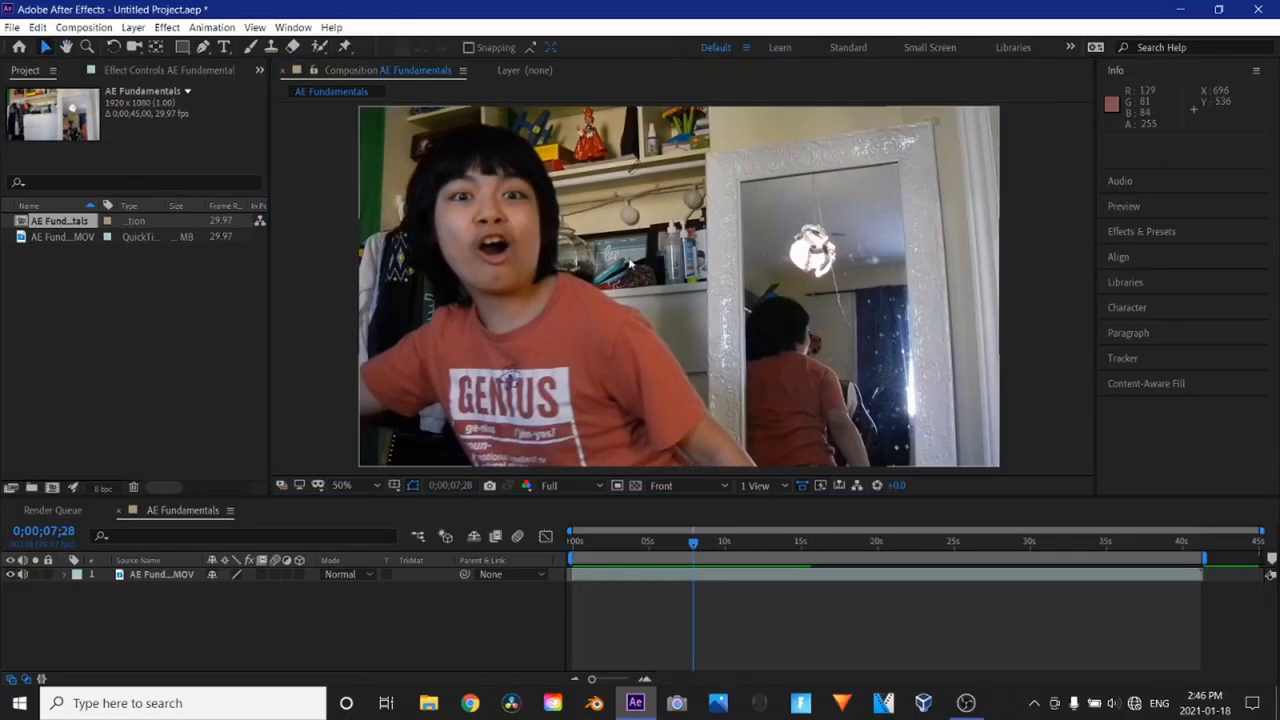
mouse_move(640, 222)
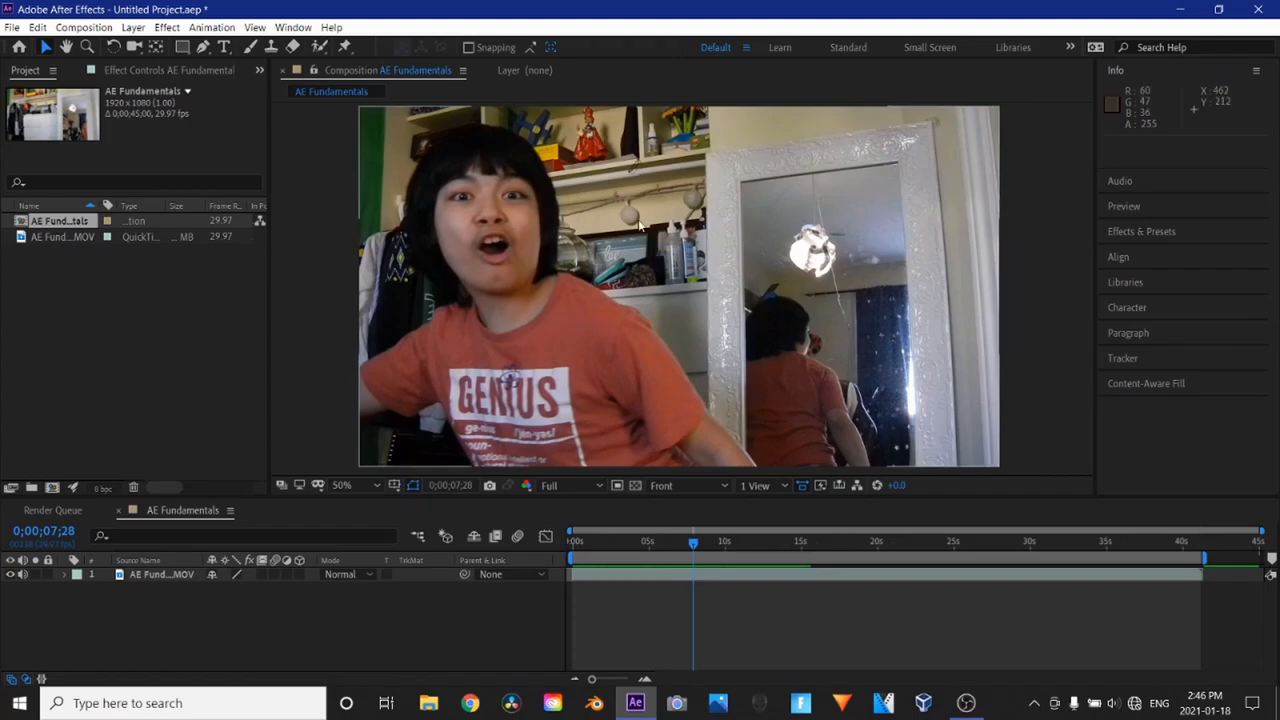
mouse_move(80, 50)
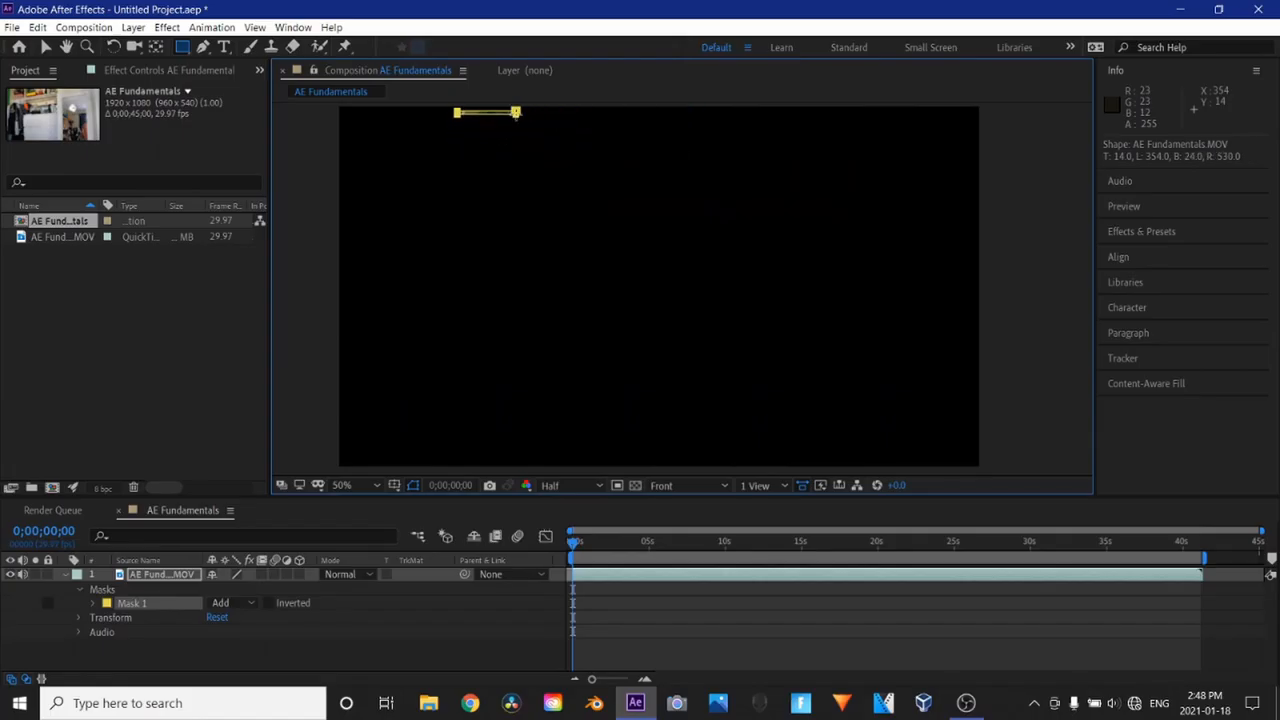
drag(516, 112, 856, 112)
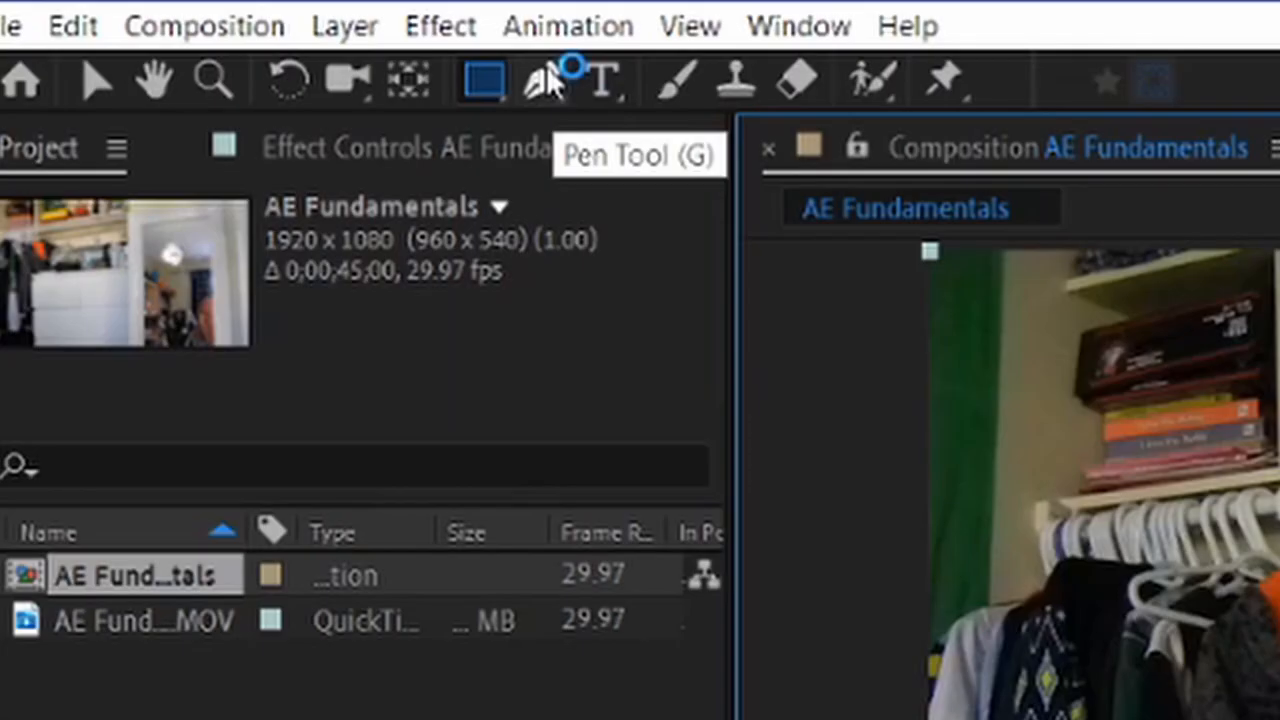
mouse_move(540, 100)
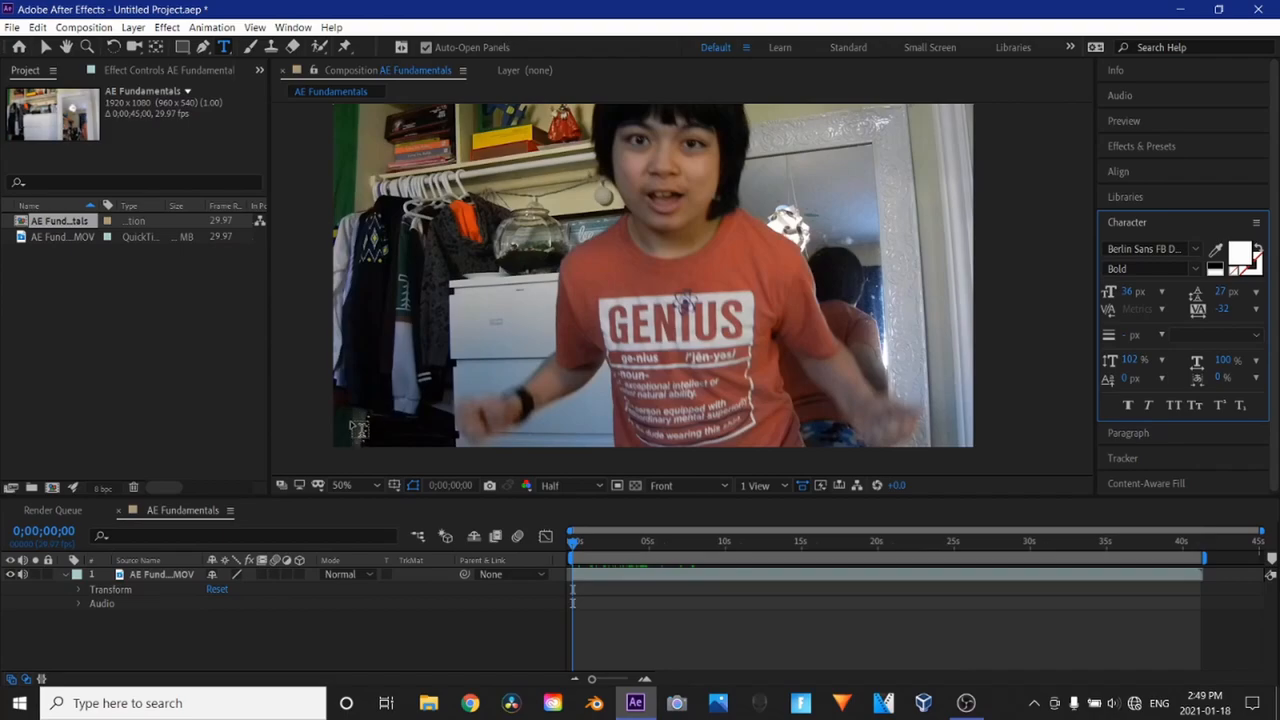
Create an empty text layer by clicking in the Composition panel with the Type tool
click(628, 460)
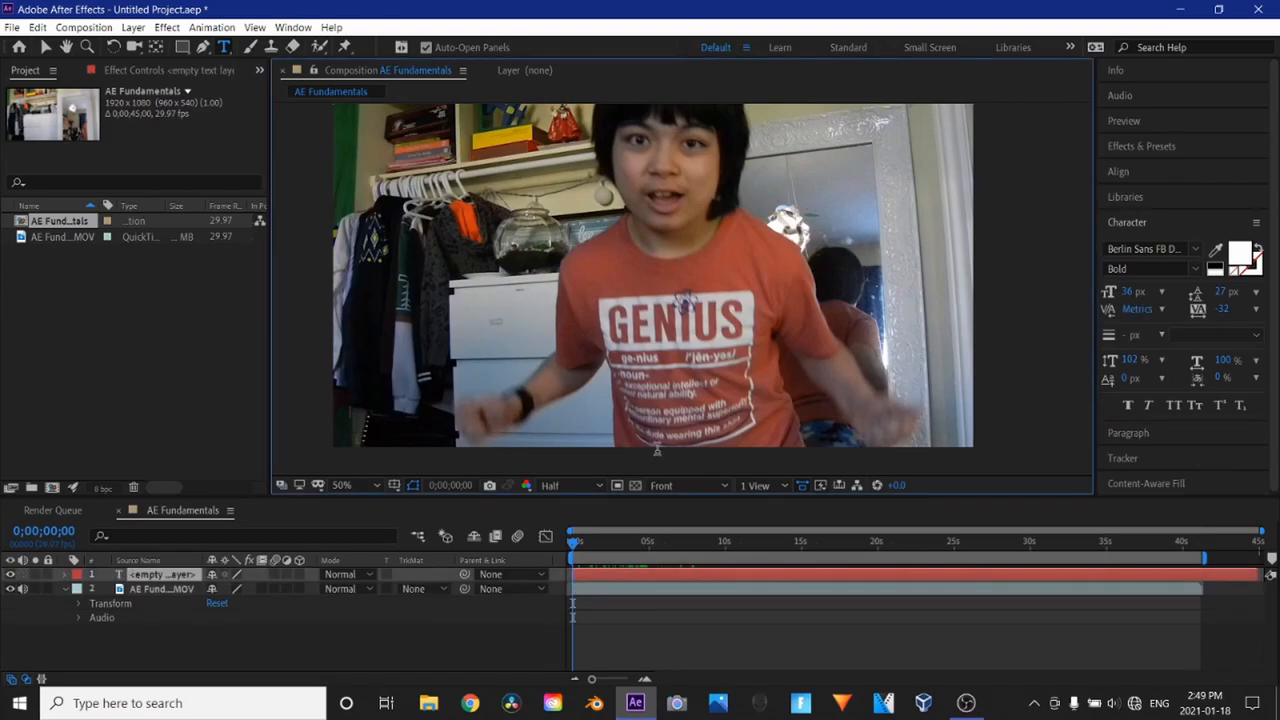